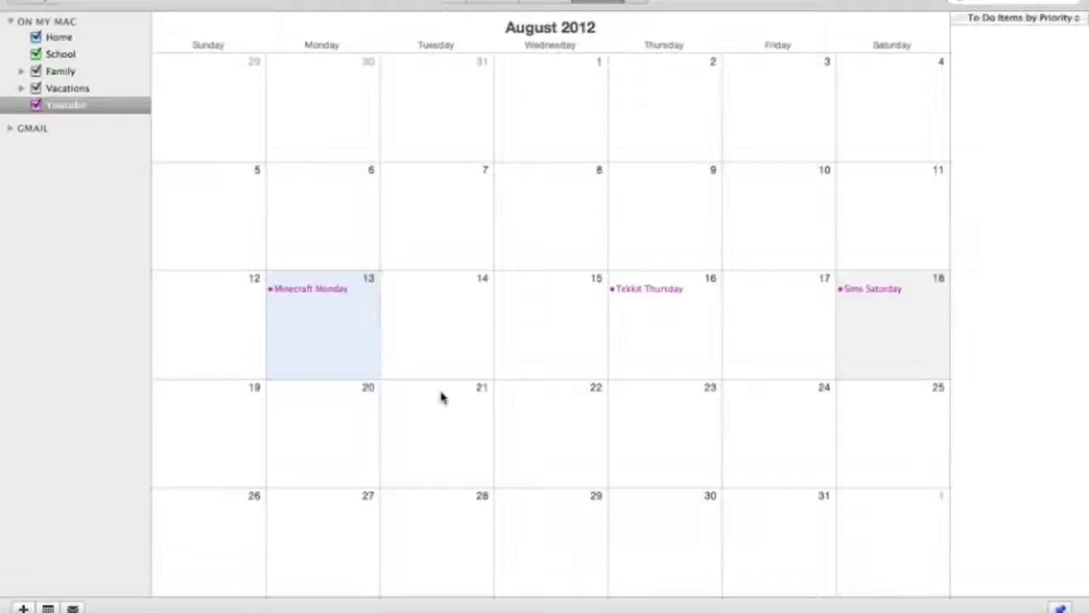
{"action": "mouse_move", "coordinate": [346, 347]}
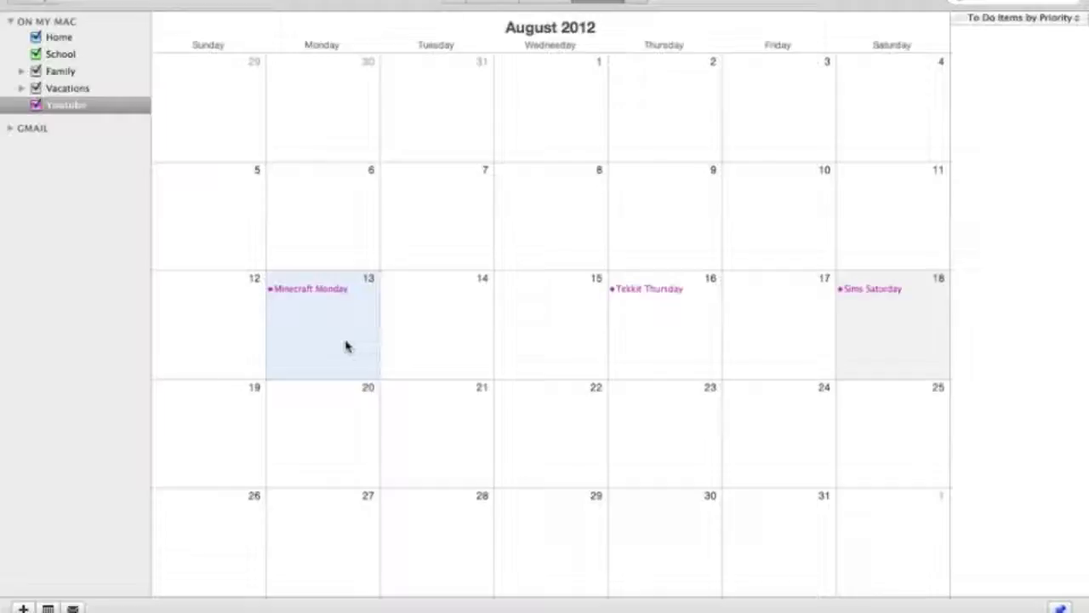
{"action": "mouse_move", "coordinate": [846, 305]}
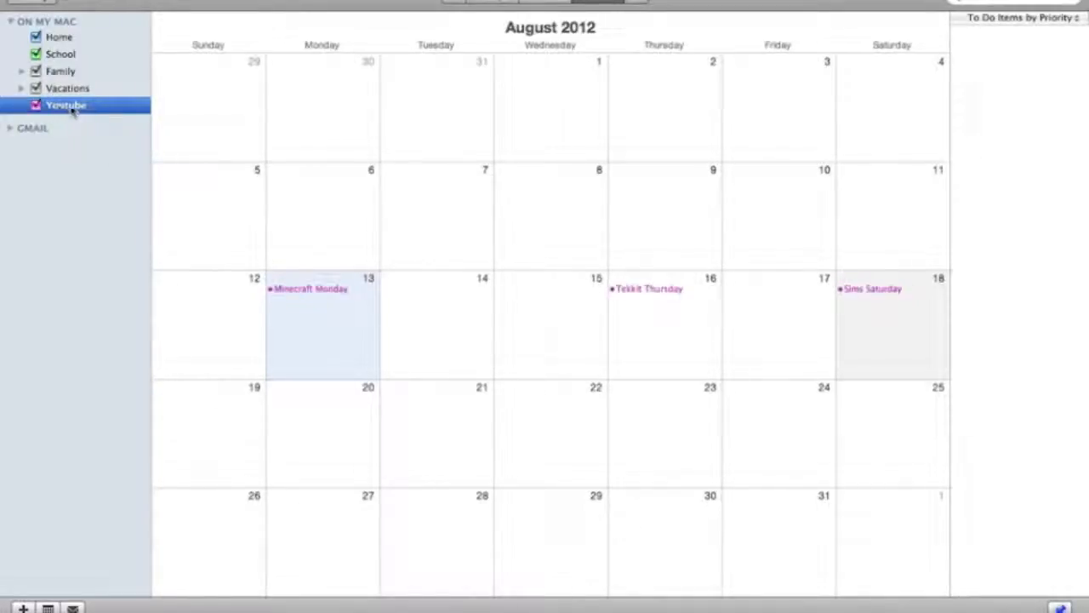
Review the Minecraft Monday event's options and calendar assignment, then leave it unchanged
{"action": "right_click", "coordinate": [66, 104]}
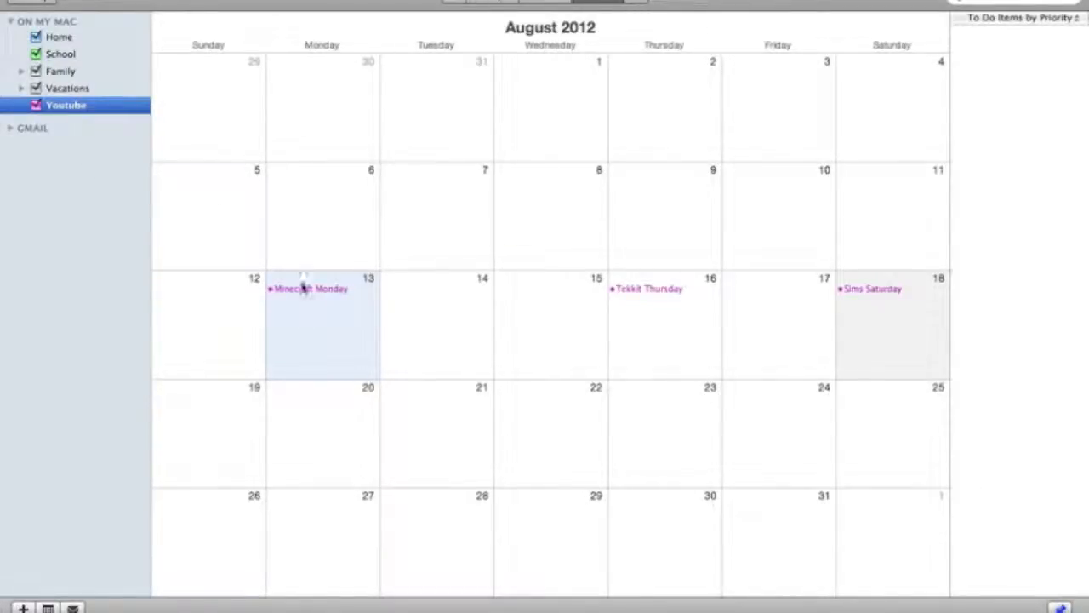
{"action": "right_click", "coordinate": [302, 289]}
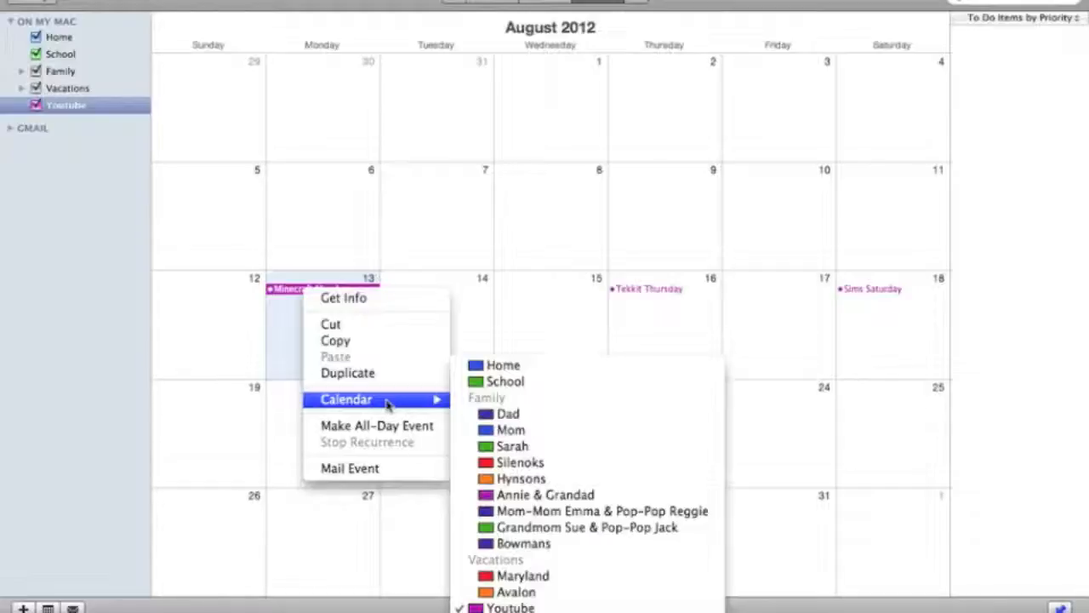
{"action": "mouse_move", "coordinate": [380, 366]}
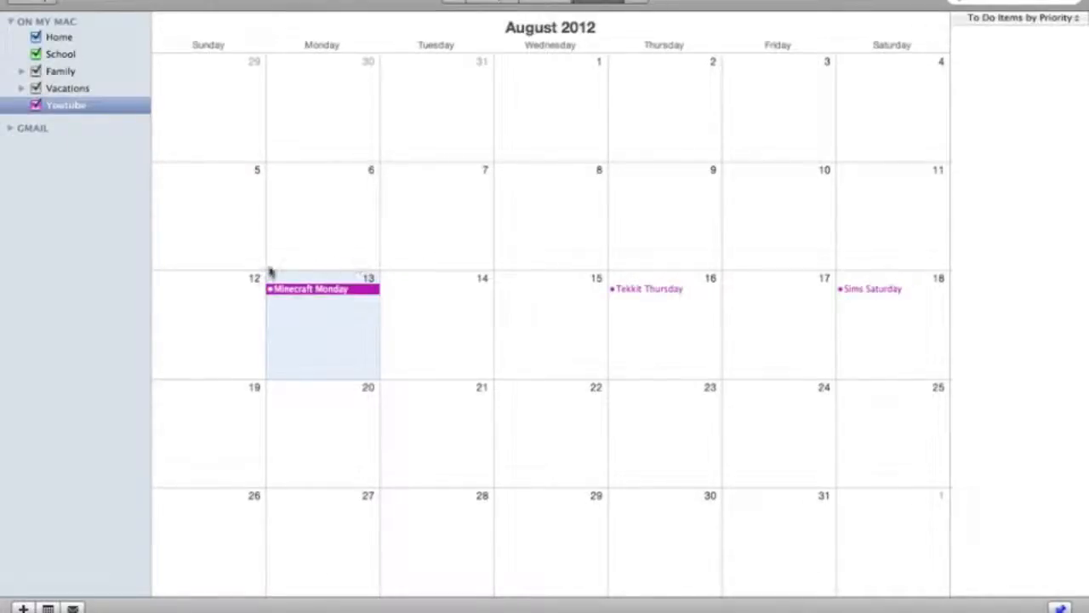
{"action": "left_click", "coordinate": [558, 330]}
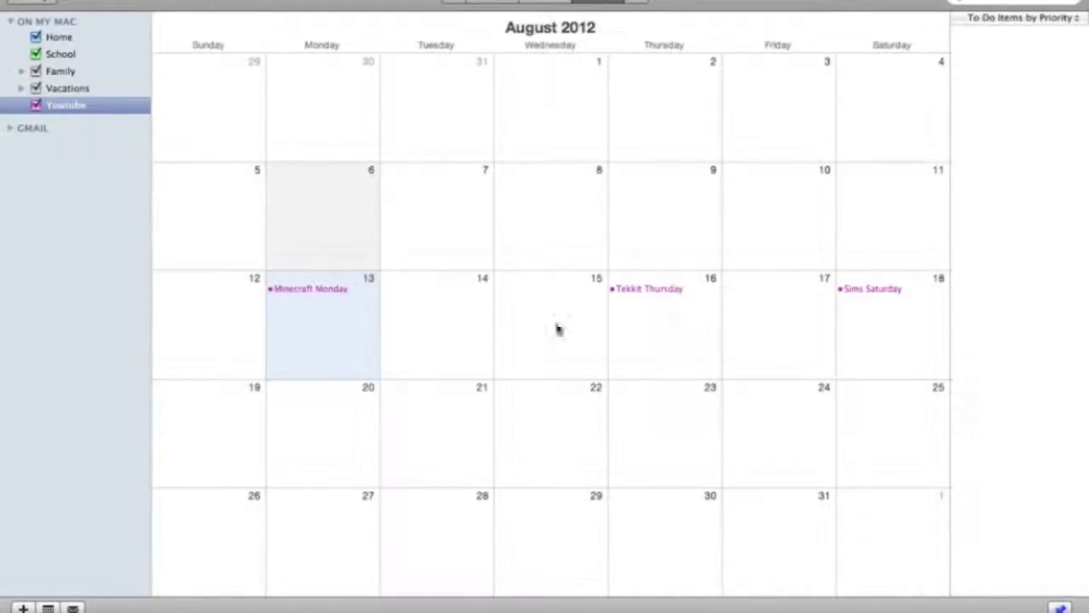
{"action": "mouse_move", "coordinate": [187, 318]}
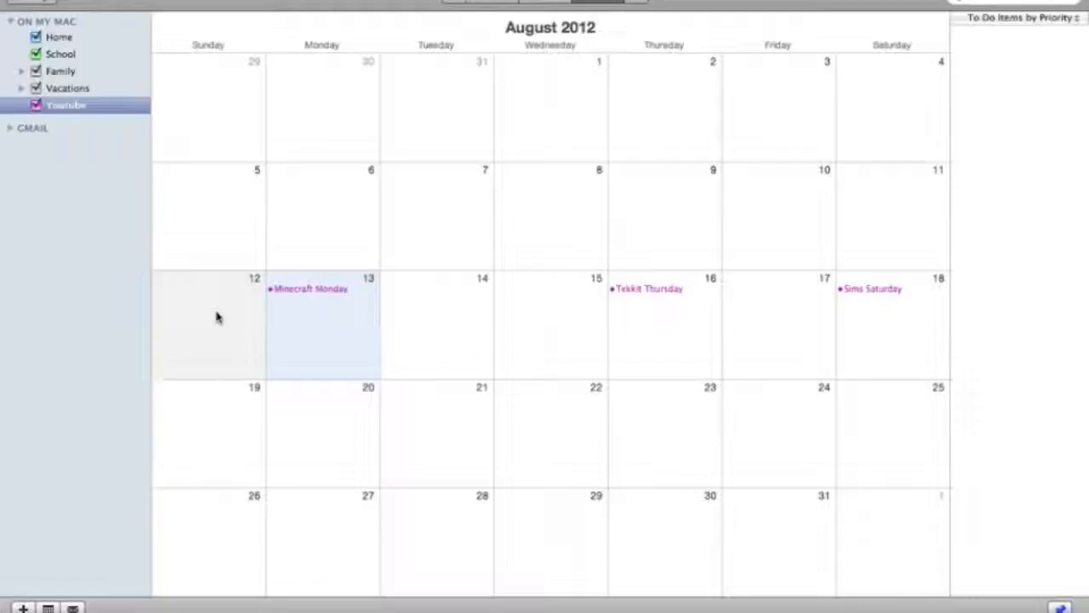
{"action": "mouse_move", "coordinate": [227, 322]}
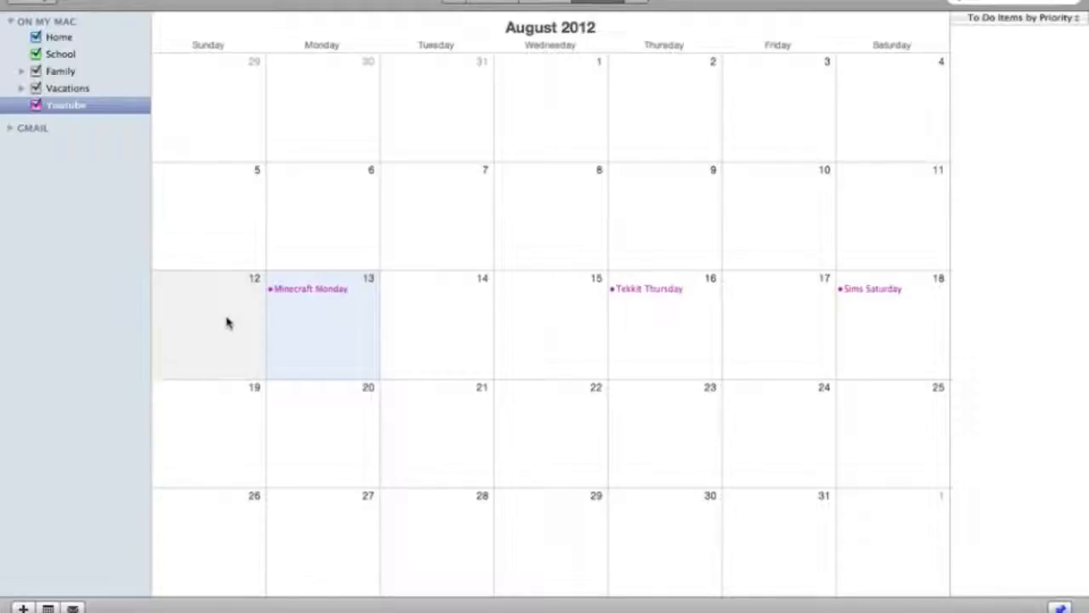
{"action": "mouse_move", "coordinate": [266, 215]}
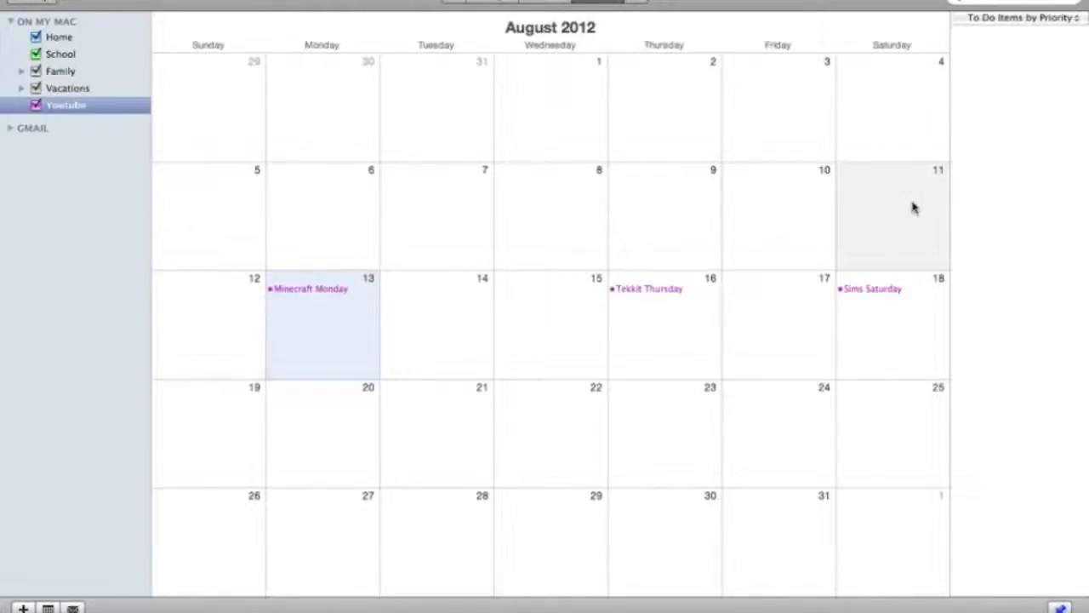
{"action": "mouse_move", "coordinate": [227, 374]}
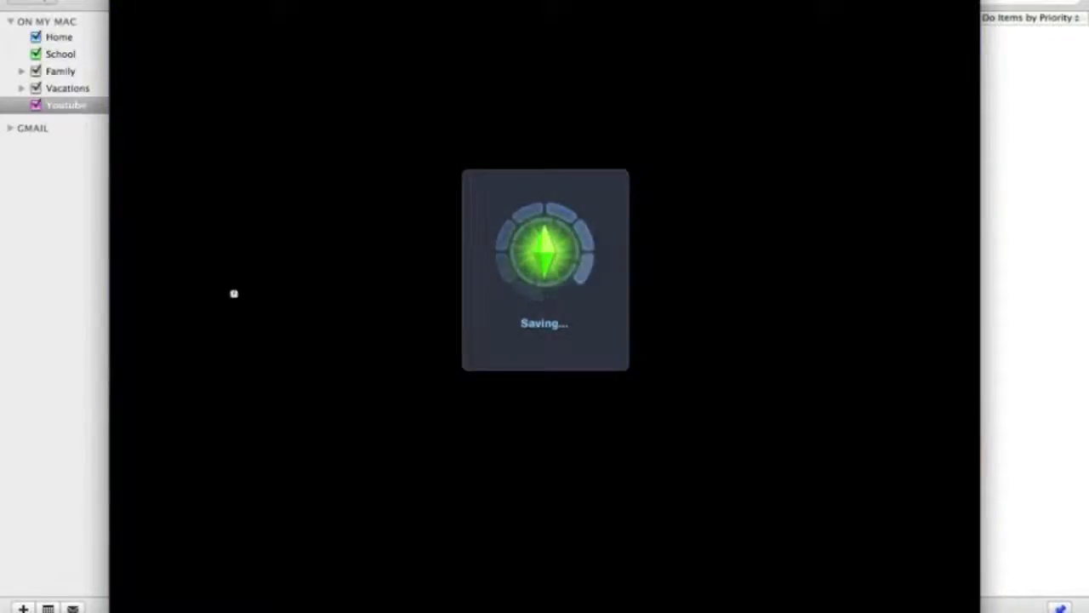
{"action": "mouse_move", "coordinate": [311, 600]}
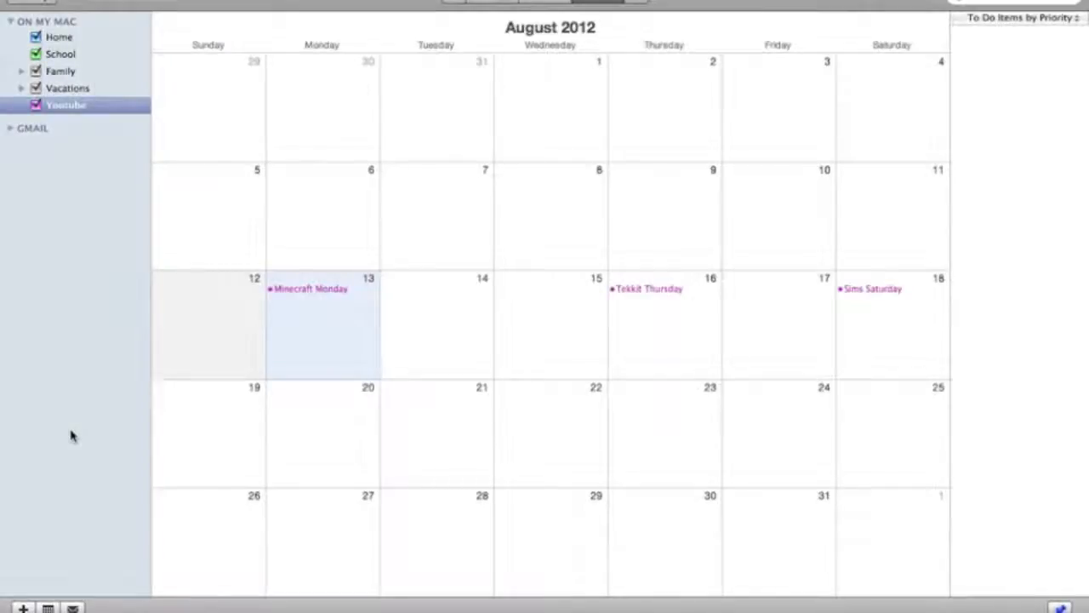
{"action": "mouse_move", "coordinate": [77, 435]}
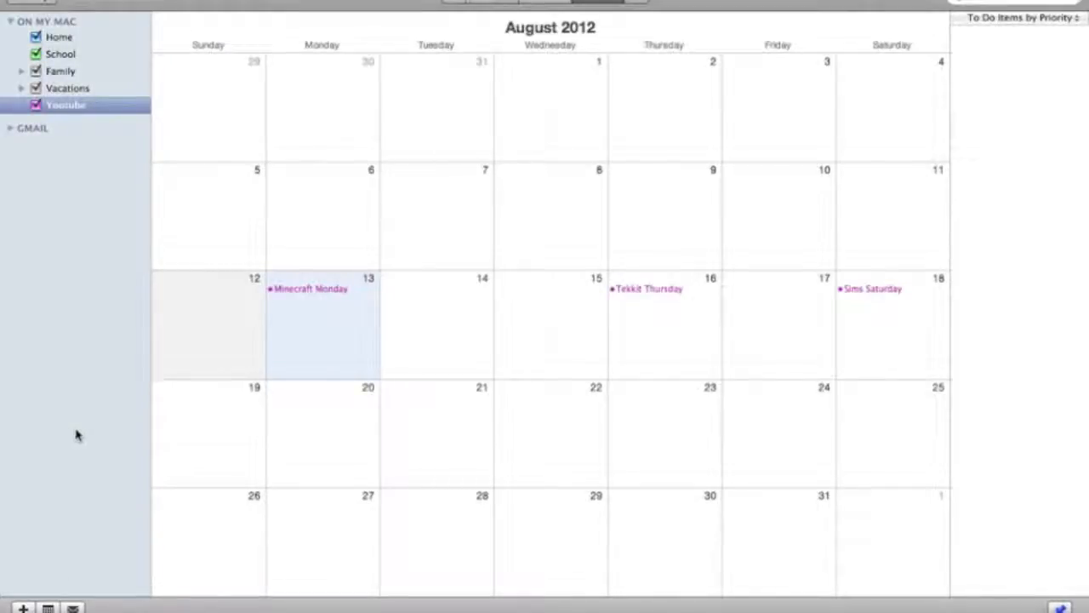
{"action": "mouse_move", "coordinate": [281, 298]}
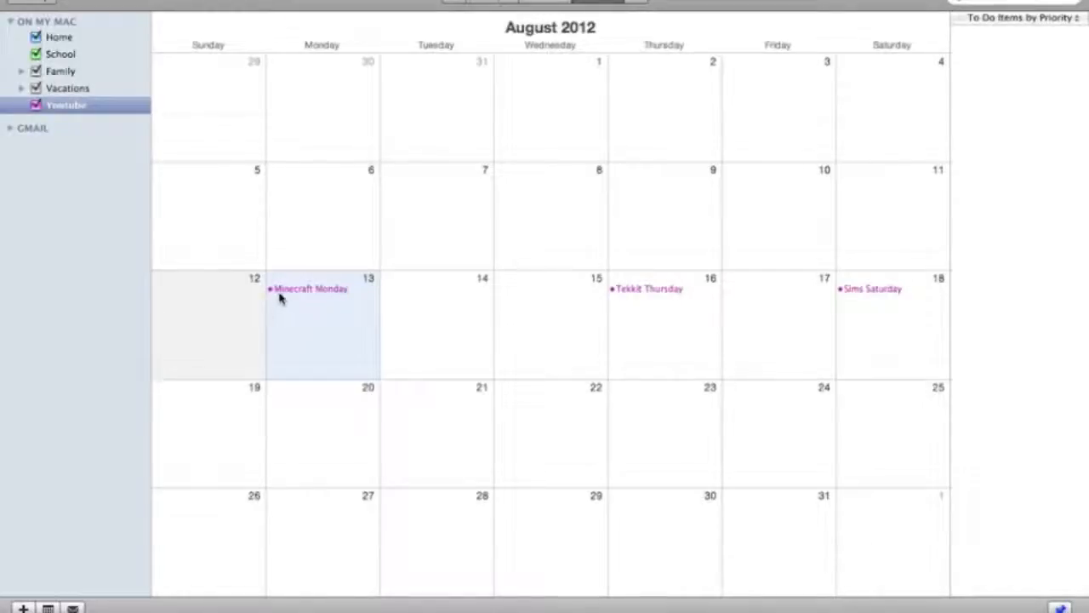
{"action": "mouse_move", "coordinate": [300, 297]}
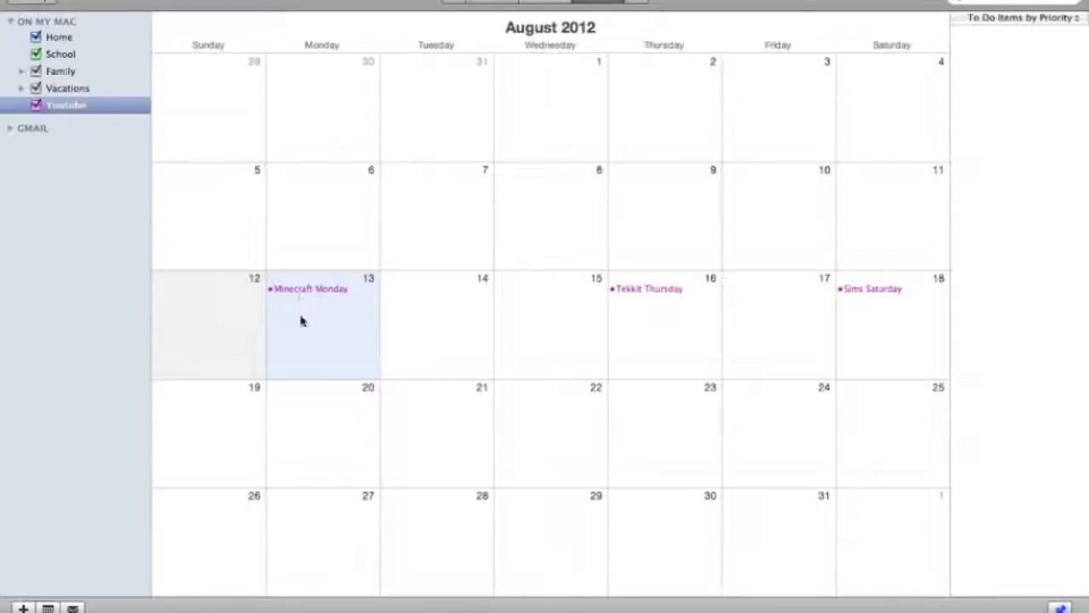
{"action": "mouse_move", "coordinate": [307, 337]}
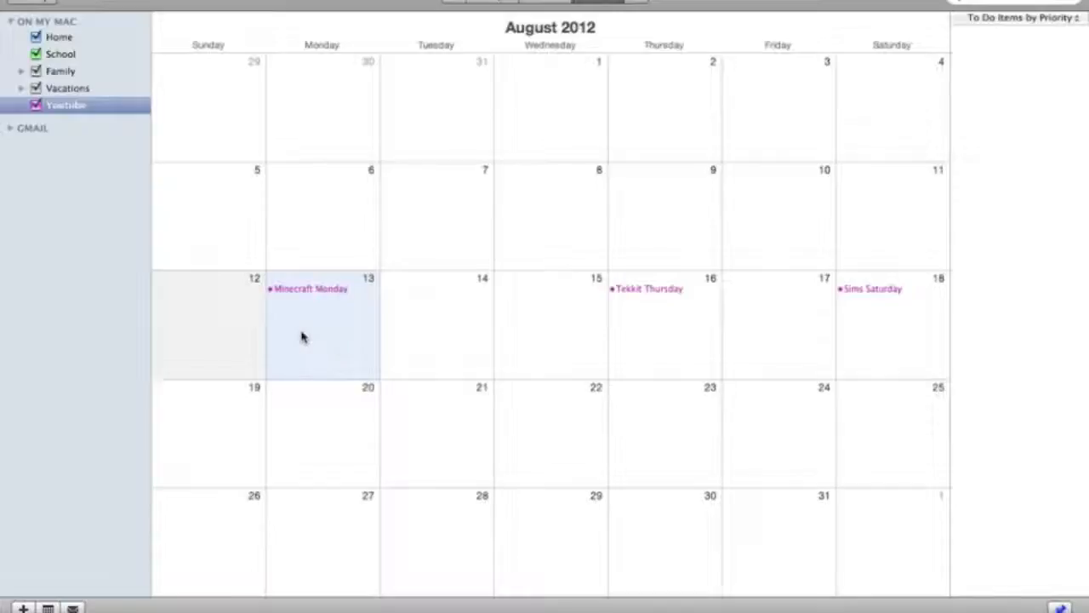
{"action": "mouse_move", "coordinate": [410, 330]}
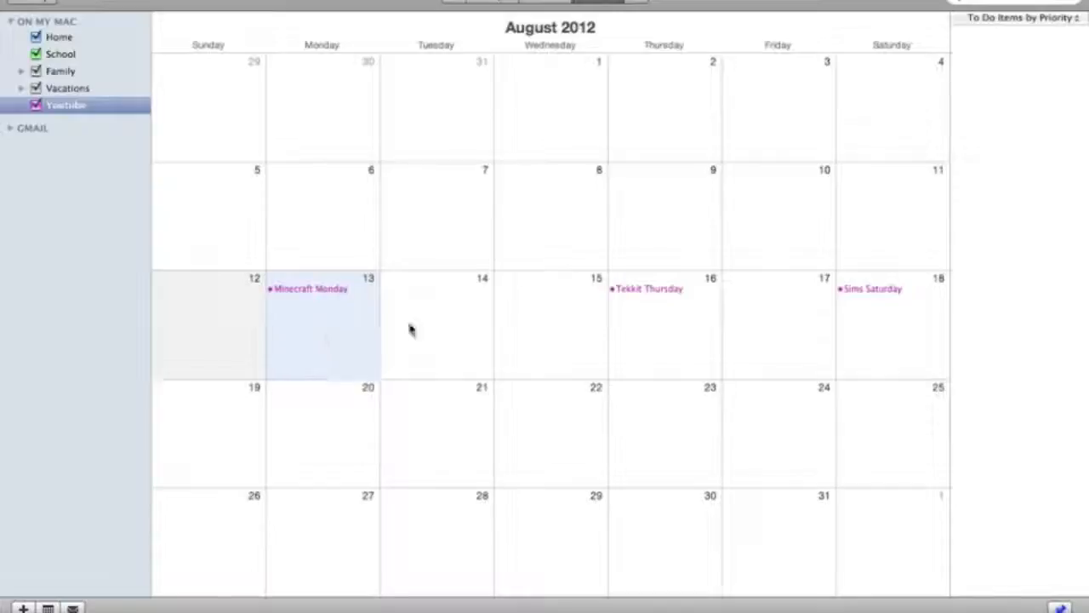
{"action": "mouse_move", "coordinate": [655, 336]}
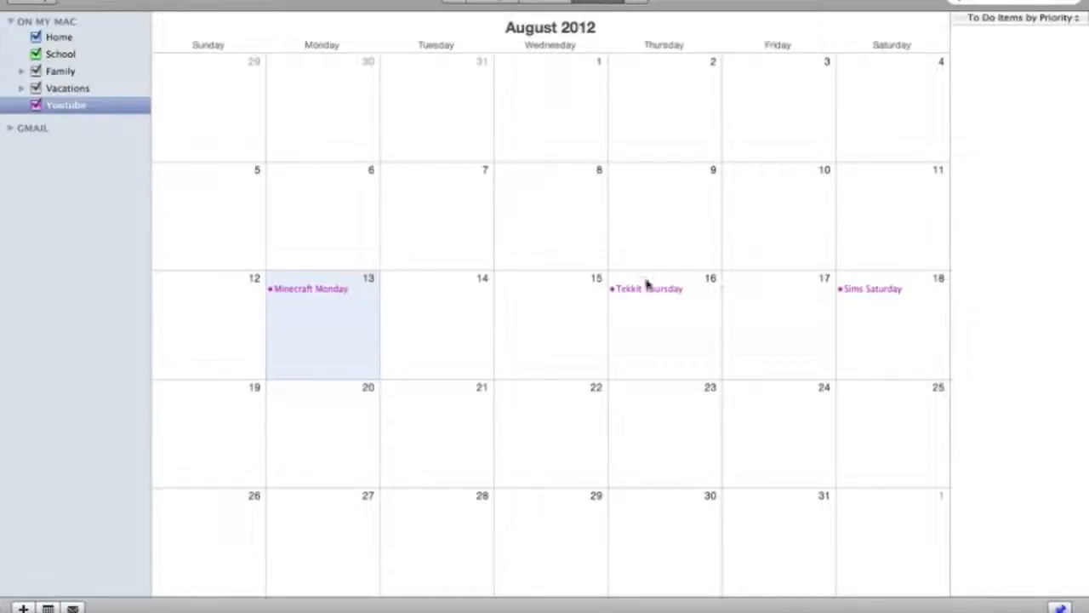
{"action": "mouse_move", "coordinate": [677, 374]}
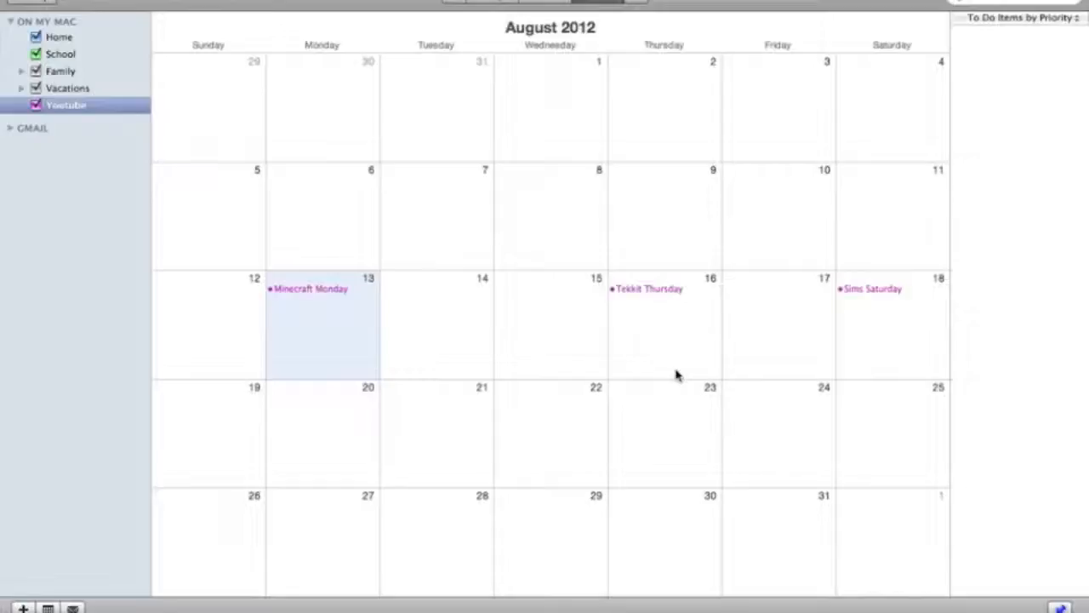